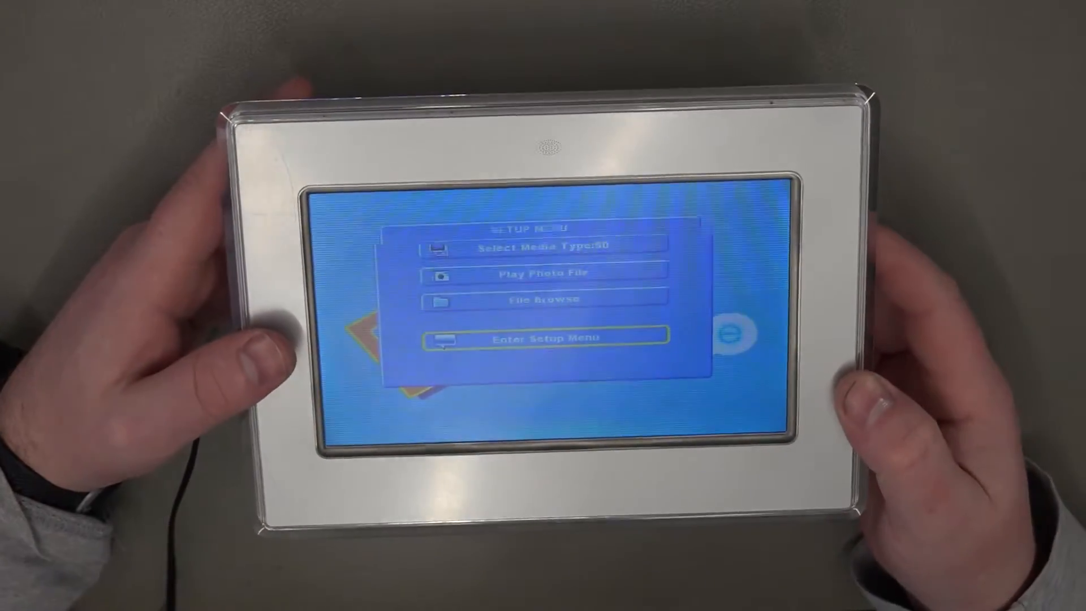
Enter the Setup Menu showing English OSD language, folder repeat, auto play on, fill view mode and short interval.
{"action": "left_click", "coordinate": [543, 338]}
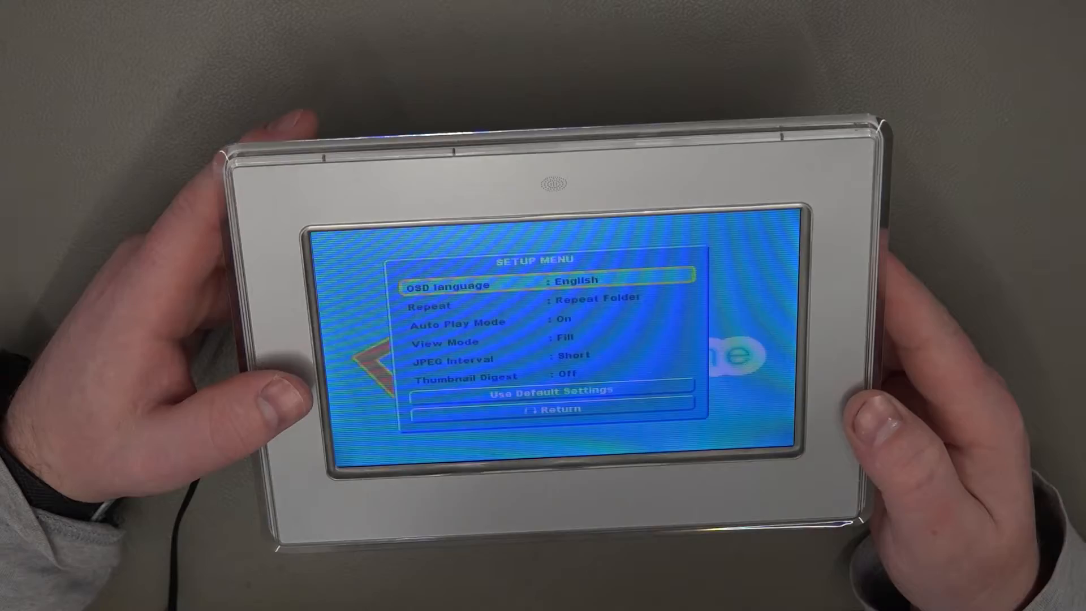